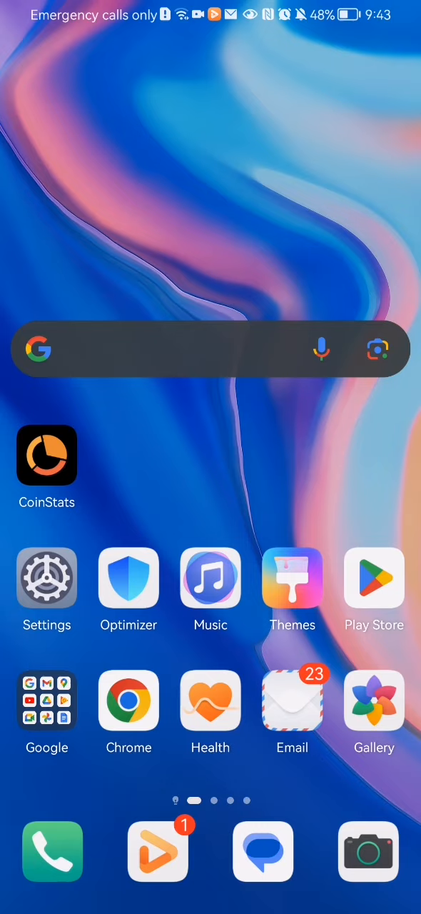
Launch CoinStats and open the account profile from the More page's username row
{"action": "left_click", "coordinate": [46, 456]}
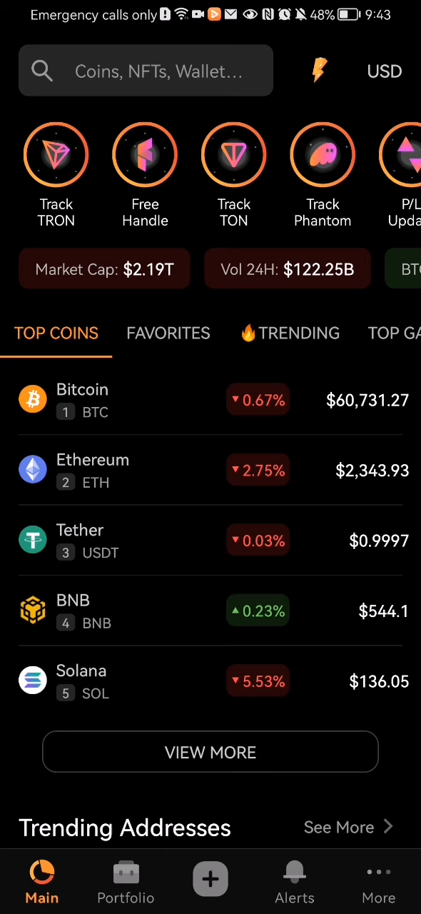
{"action": "left_click", "coordinate": [378, 879]}
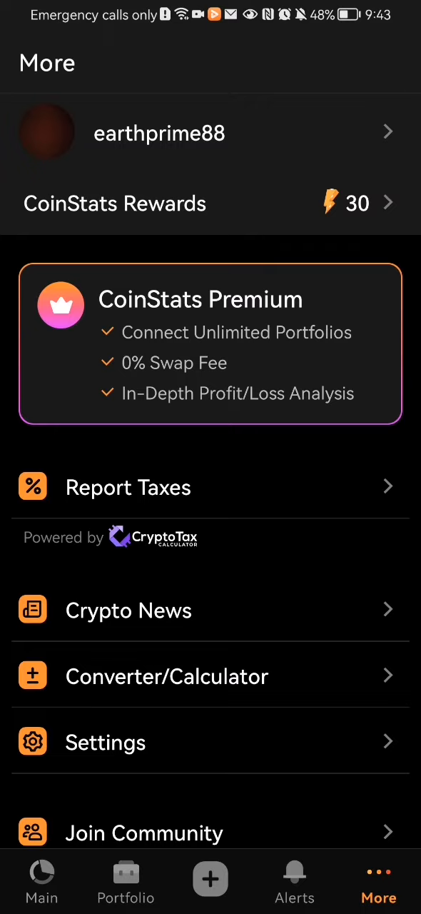
{"action": "left_click", "coordinate": [159, 133]}
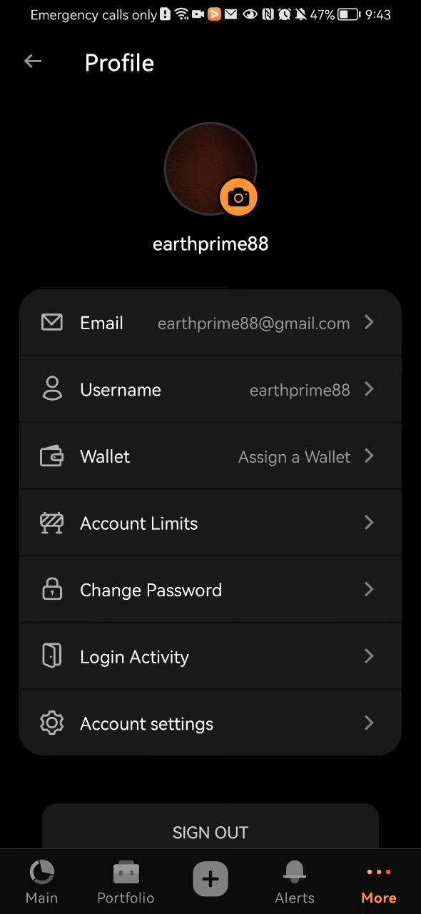
Choose Delete Photo from the Change Profile Picture options on the avatar
{"action": "left_click", "coordinate": [239, 197]}
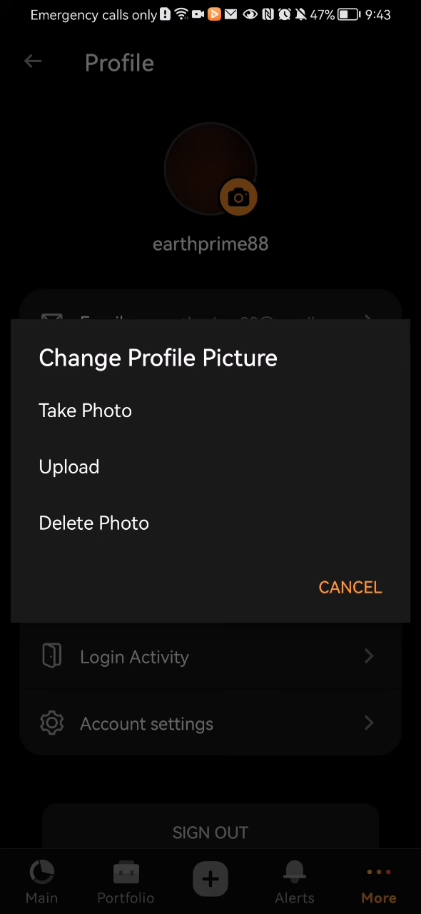
{"action": "left_click", "coordinate": [351, 587]}
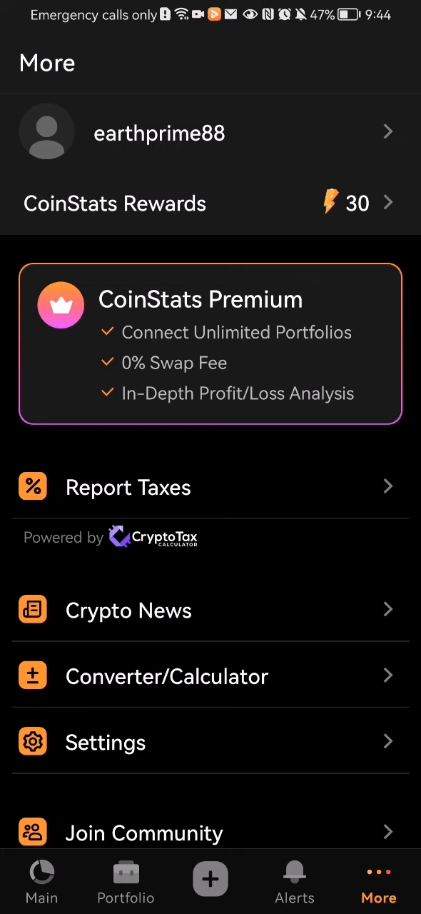
Return to the Main coin price list
{"action": "left_click", "coordinate": [40, 882]}
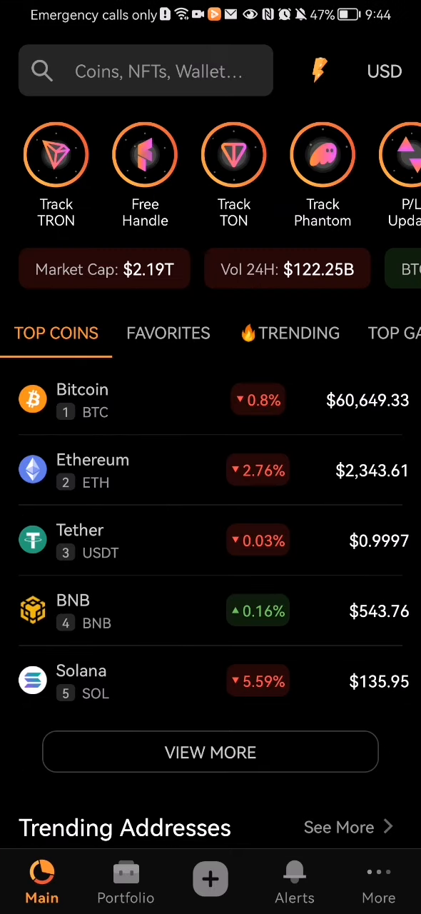